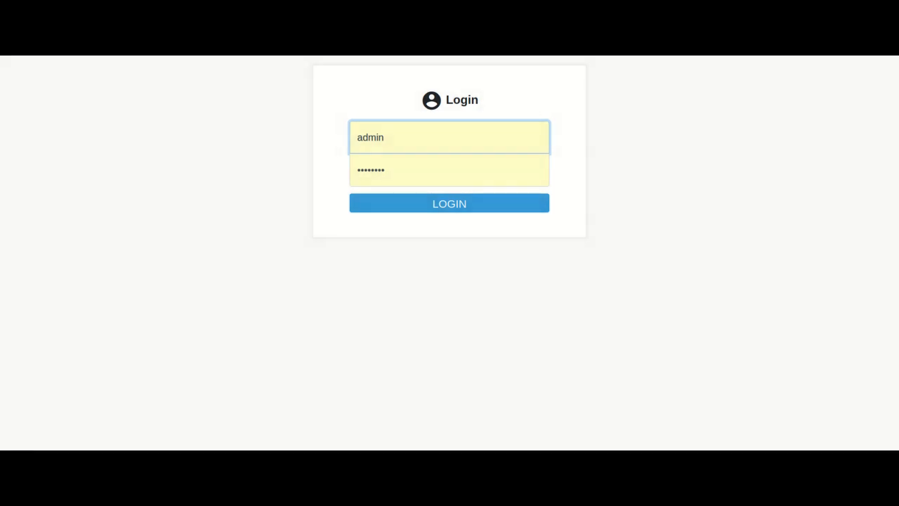
# - Sign in to the VueIP console with the login form
pyautogui.click(449, 137)
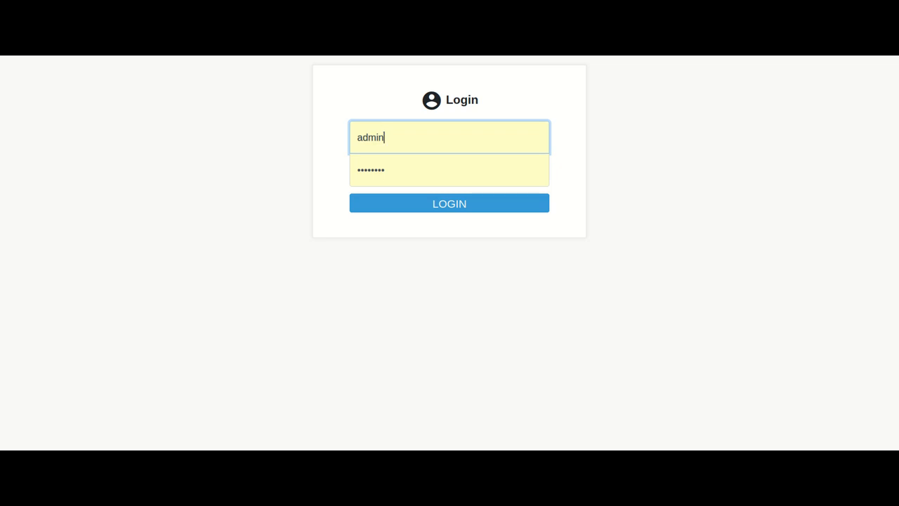
pyautogui.click(449, 203)
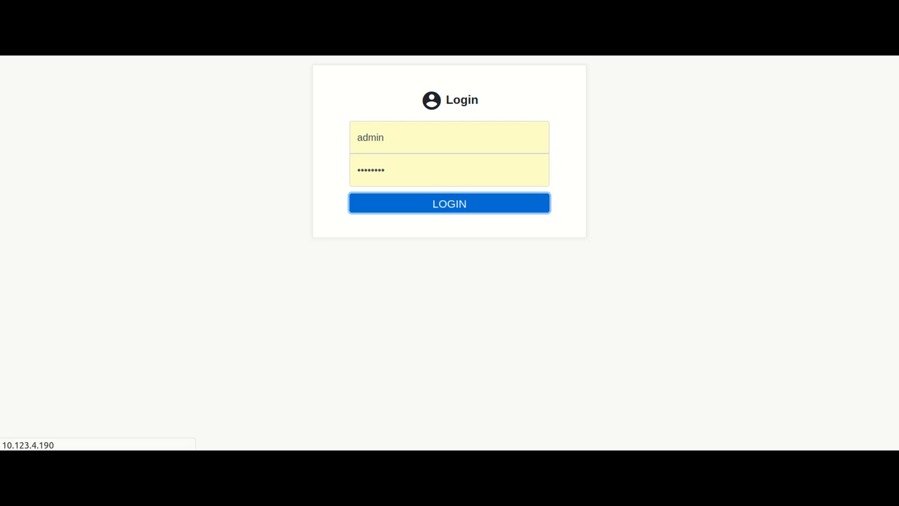
pyautogui.click(449, 203)
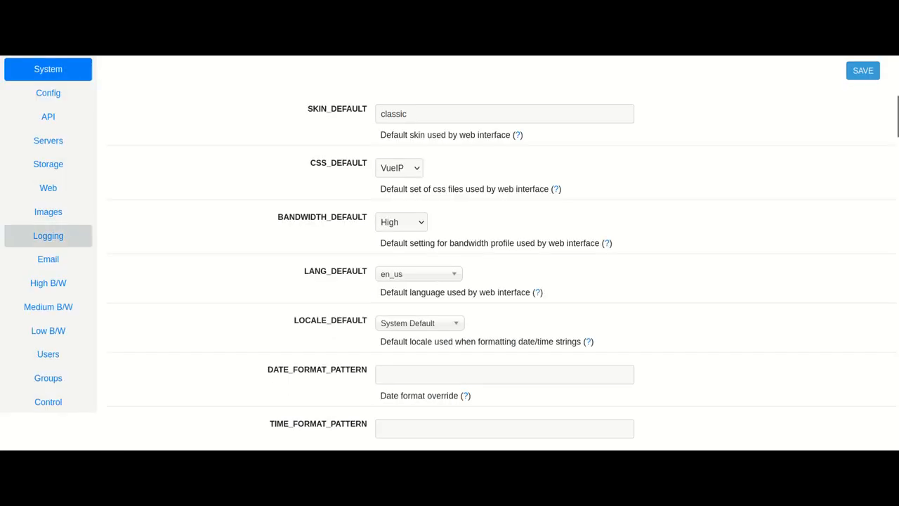
pyautogui.moveTo(48, 354)
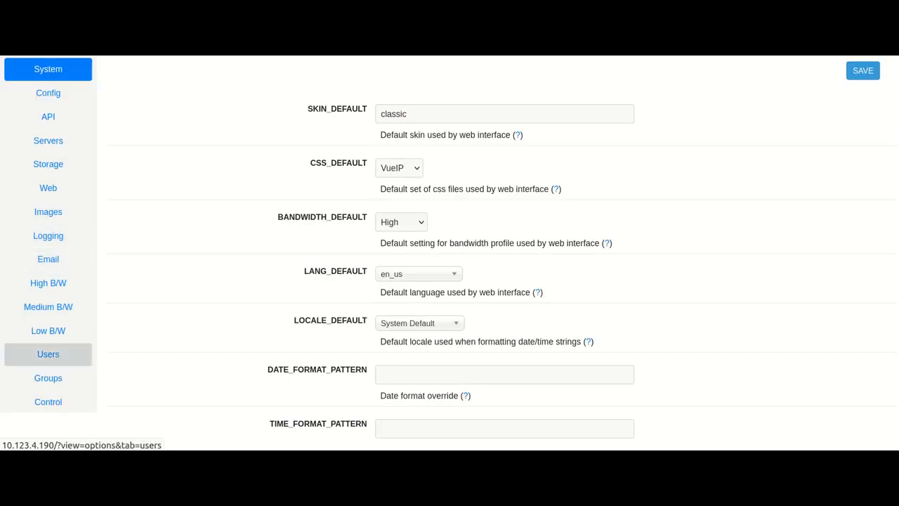
# - From Options, show the Users list and begin editing the account 'test'
pyautogui.click(48, 354)
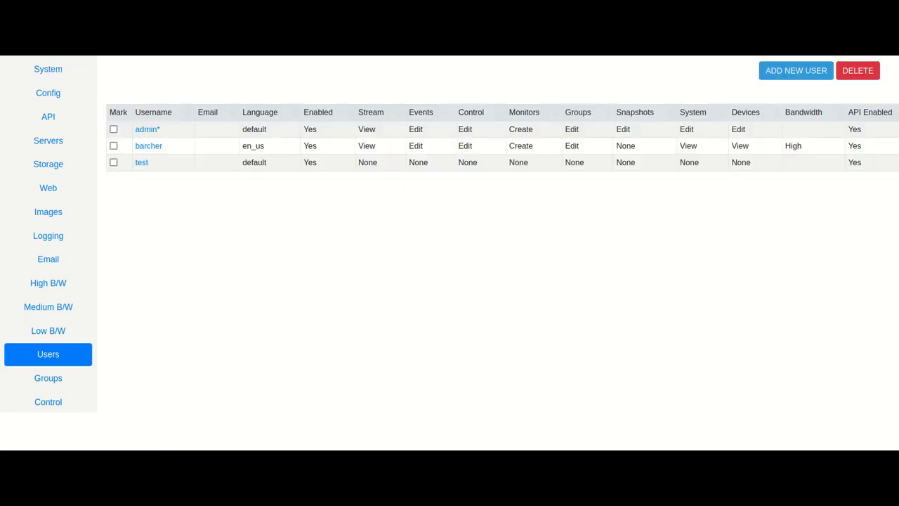
pyautogui.click(142, 162)
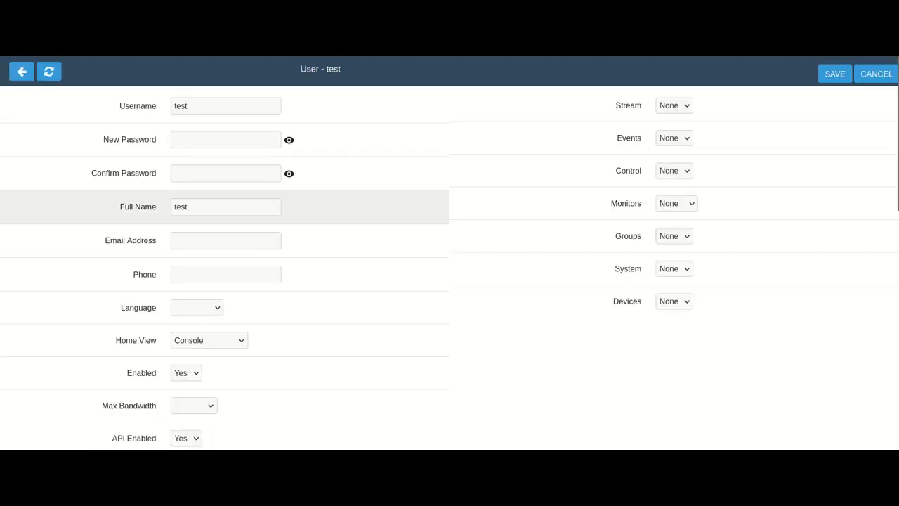
# - Choose Montage as the Home View for user 'test', leaving the form unsaved
pyautogui.click(208, 340)
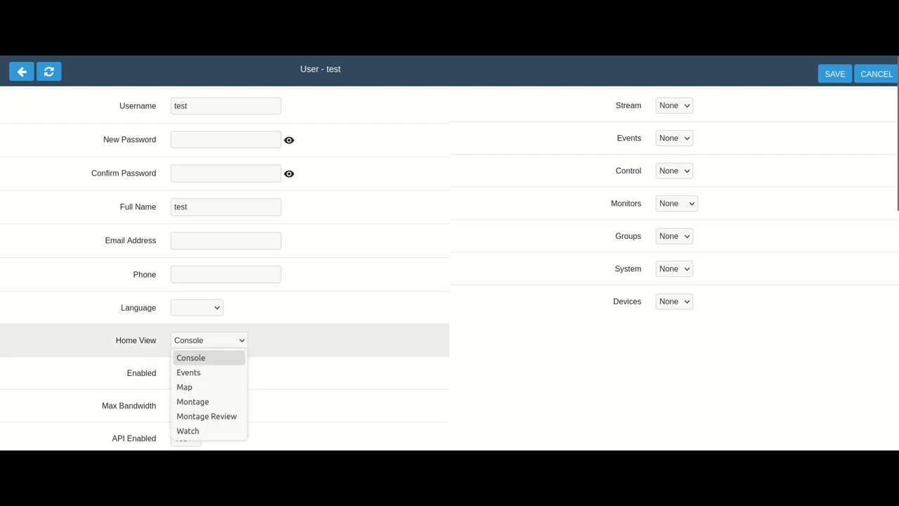
pyautogui.moveTo(193, 401)
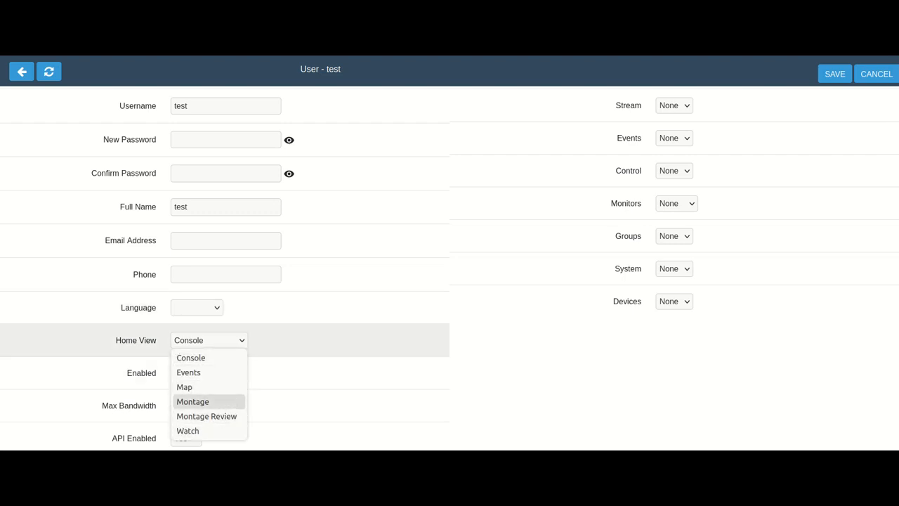
pyautogui.moveTo(190, 357)
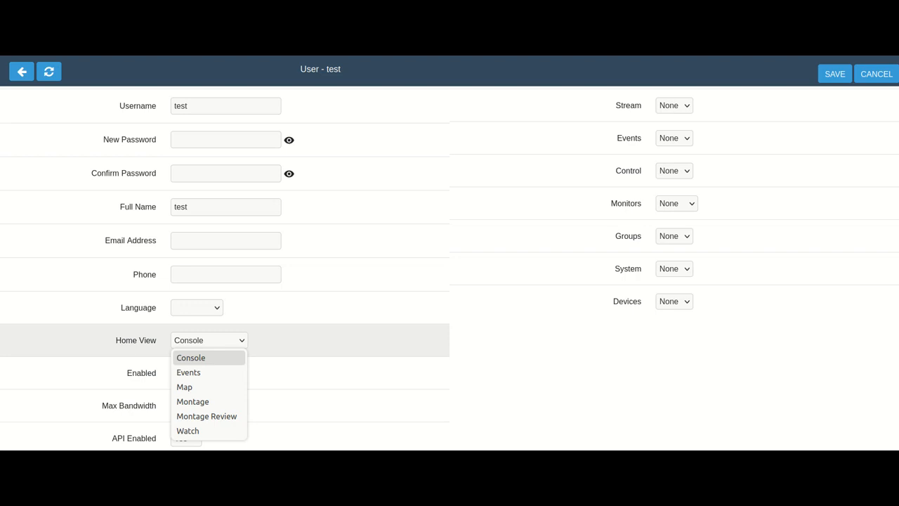
pyautogui.moveTo(184, 387)
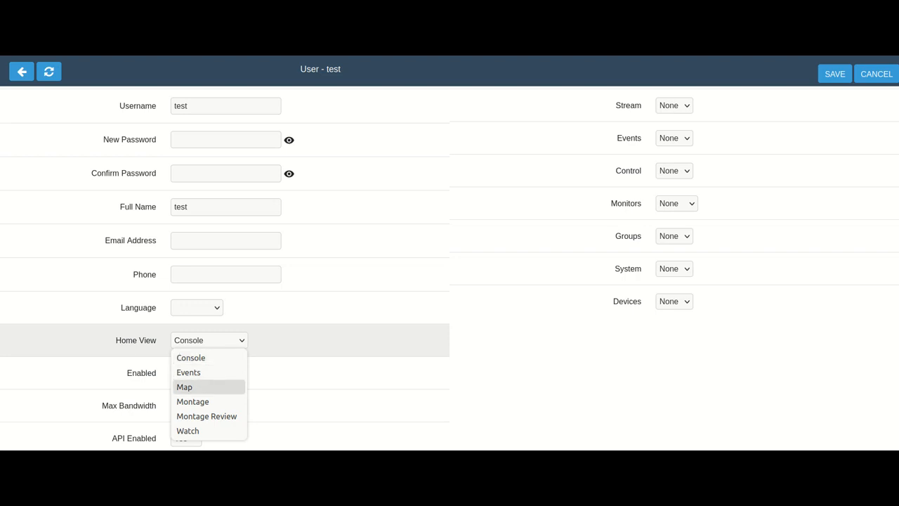
pyautogui.moveTo(192, 401)
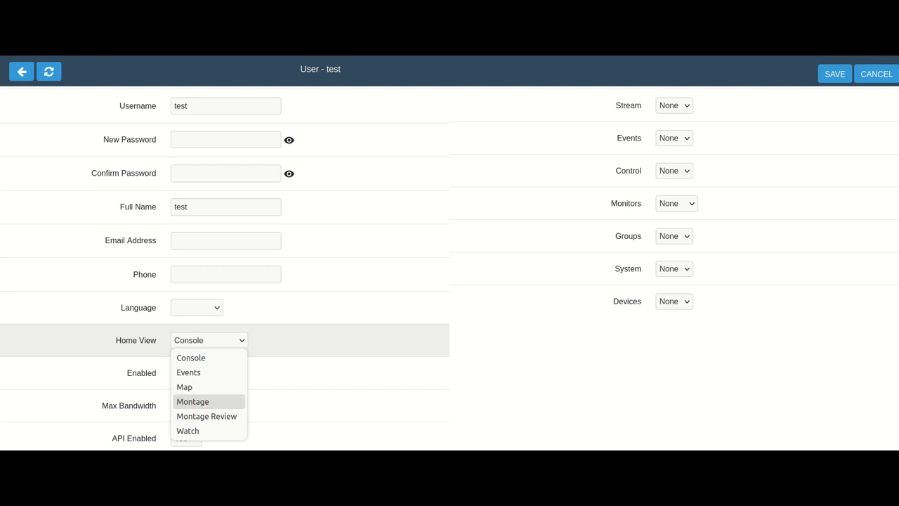
pyautogui.click(192, 401)
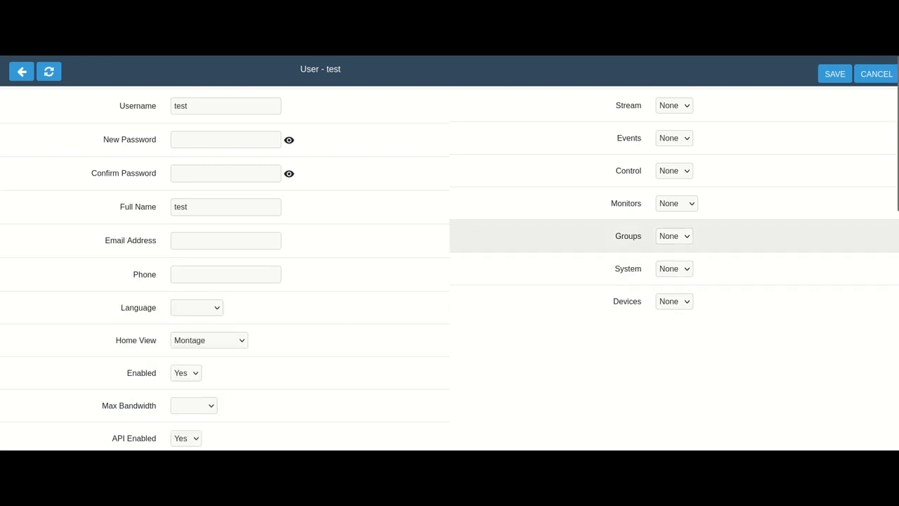